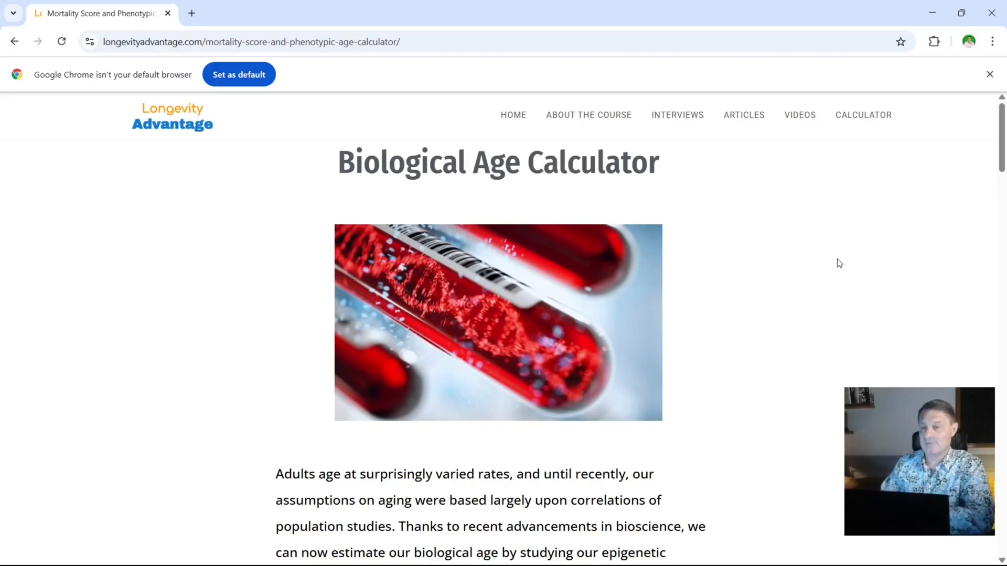
# Step: Scroll down through the Longevity Advantage calculator page to review its content
pyautogui.scroll(-3)
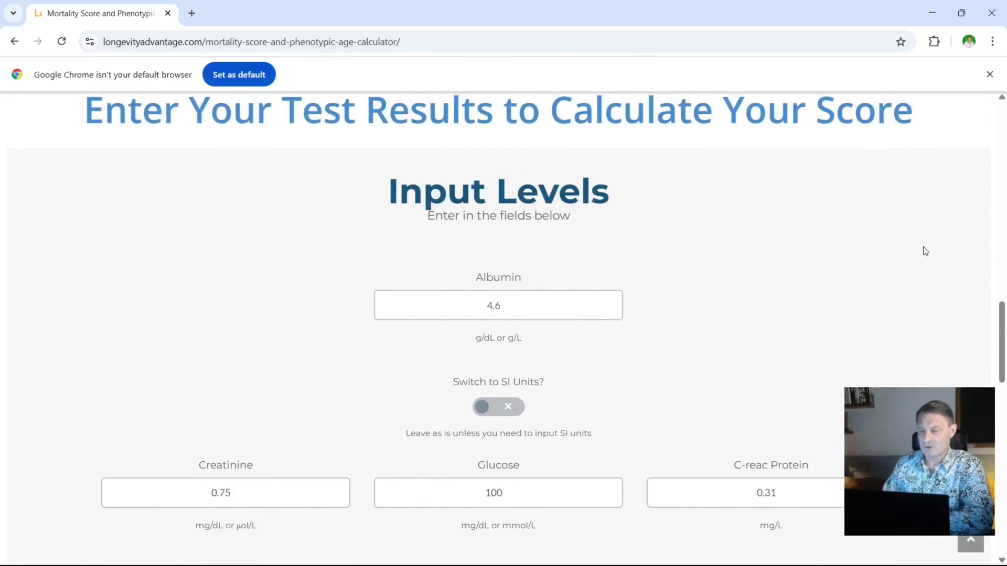
pyautogui.scroll(-3)
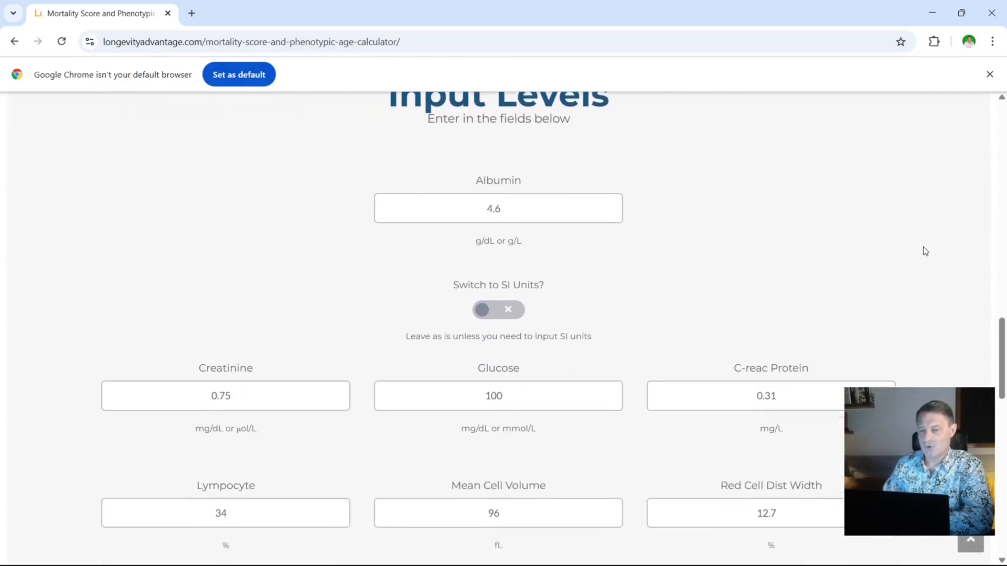
pyautogui.scroll(-3)
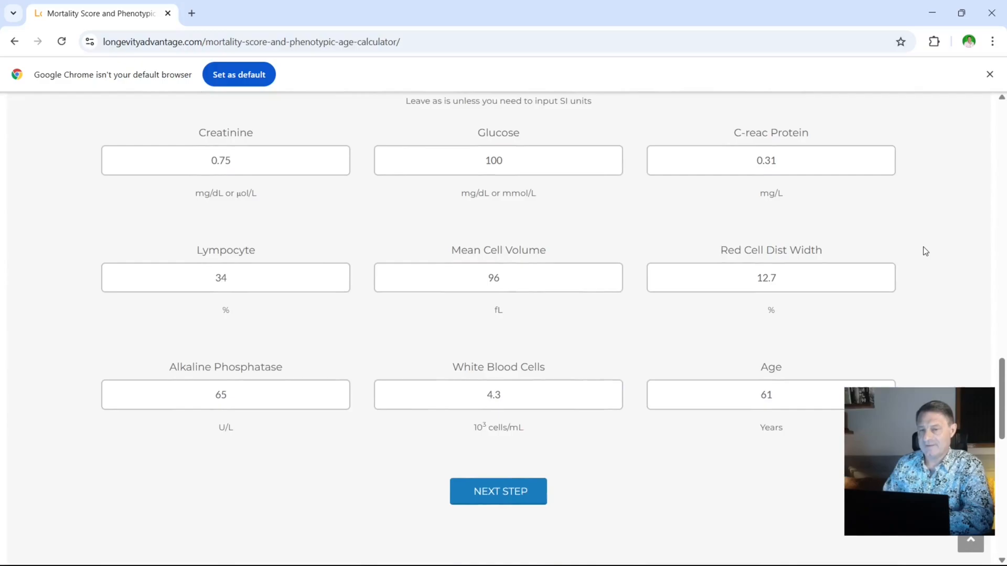
pyautogui.scroll(-3)
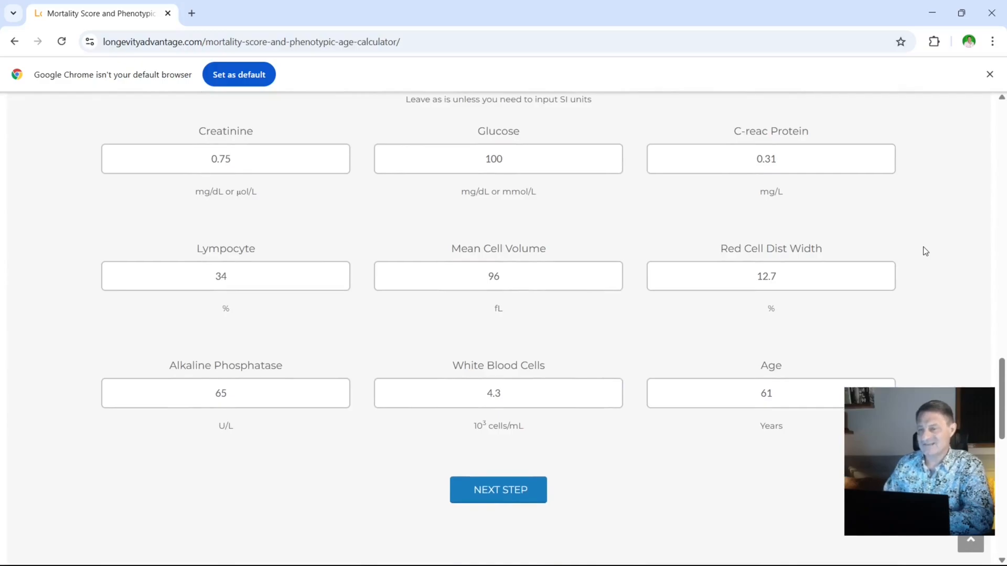
pyautogui.scroll(-3)
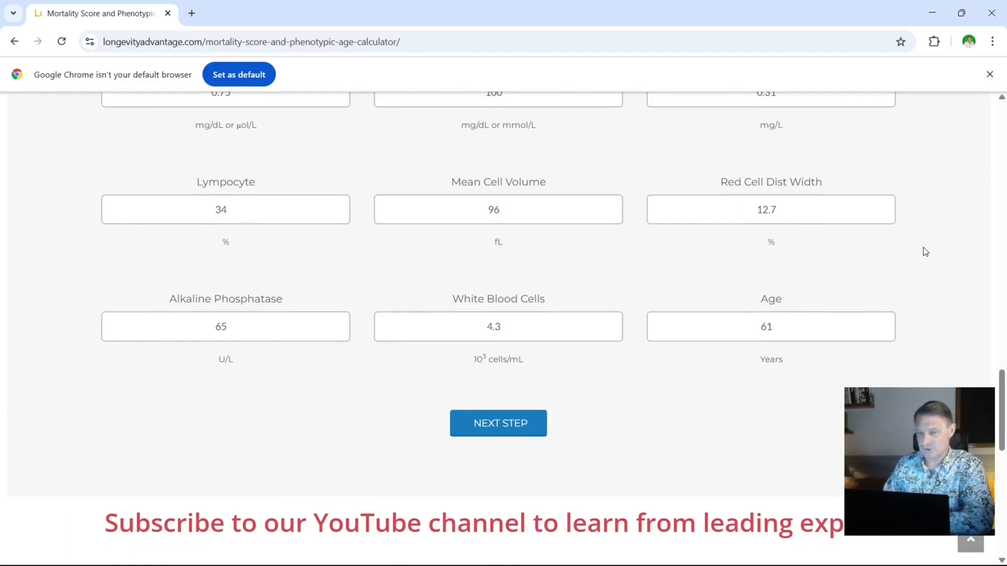
pyautogui.scroll(-3)
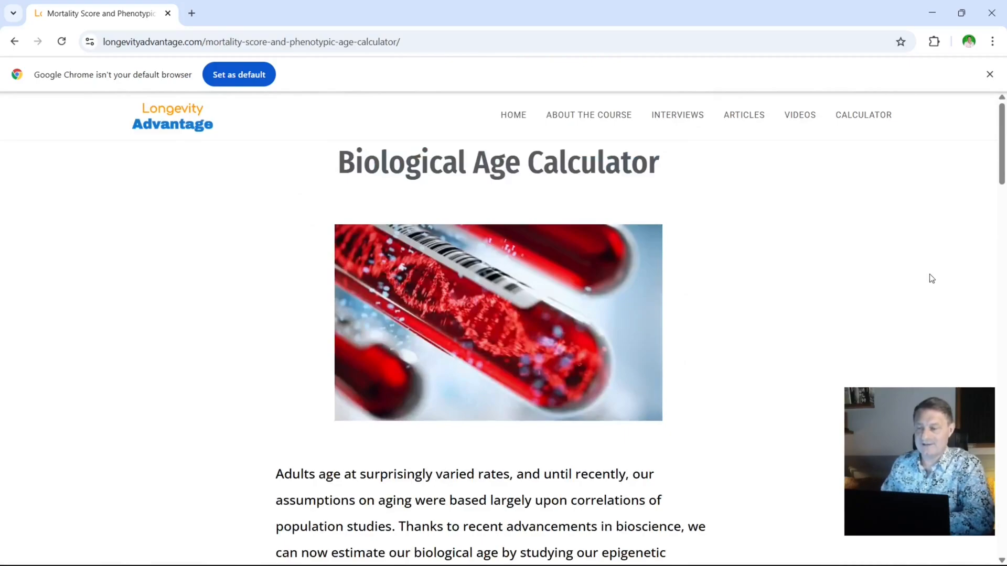
pyautogui.moveTo(931, 290)
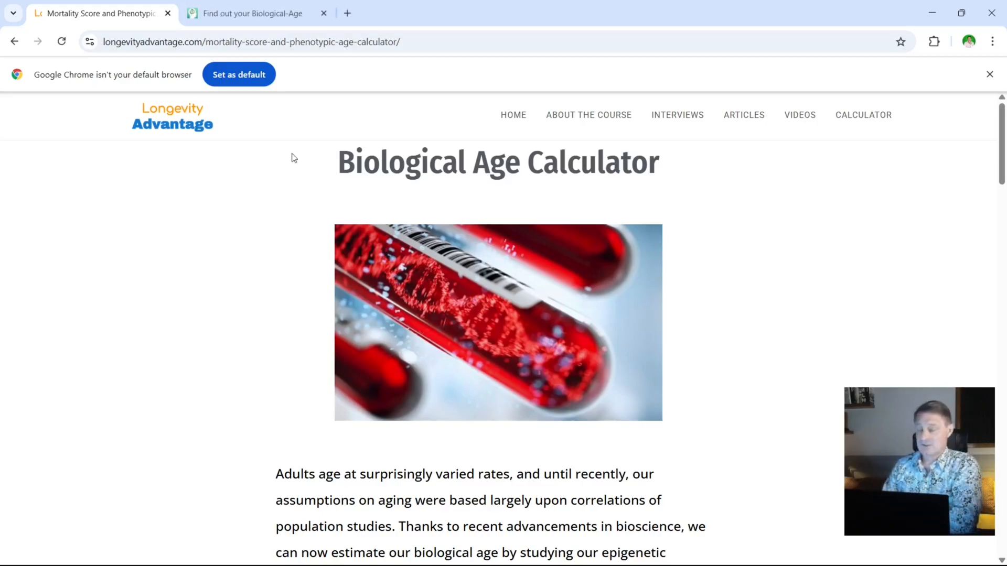
# Step: Start the biological-age quiz and answer 1964 as the birth year
pyautogui.click(253, 13)
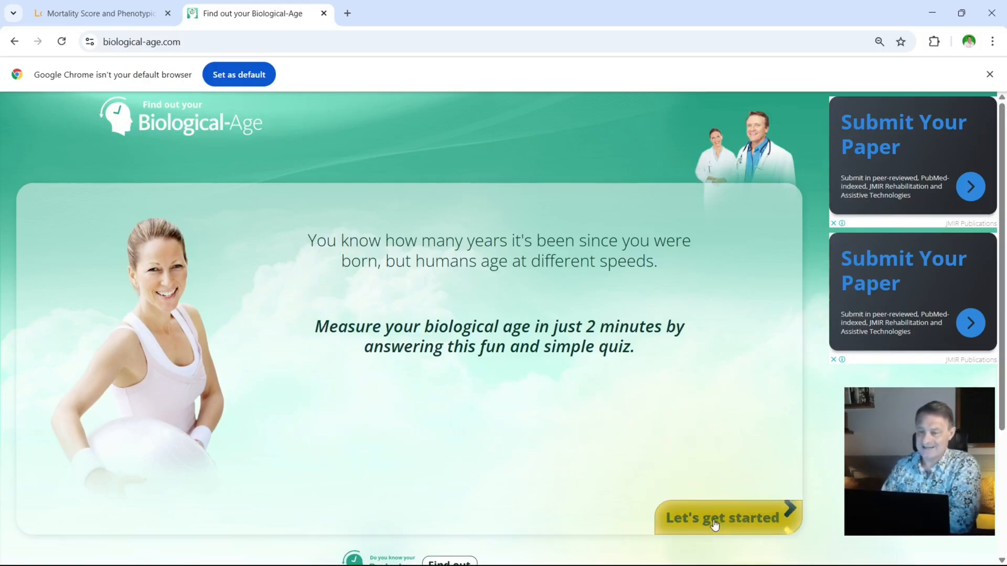
pyautogui.click(721, 517)
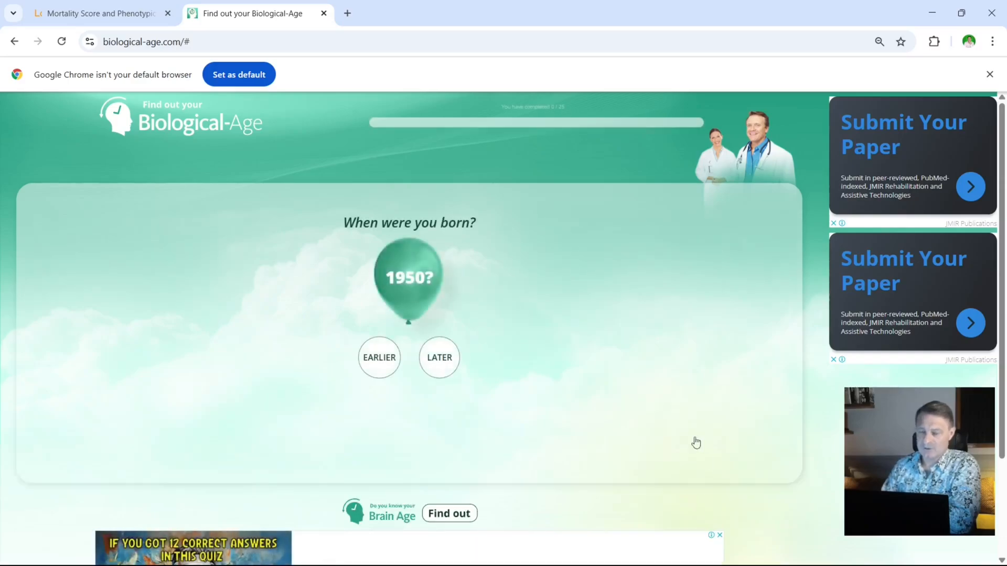
pyautogui.click(439, 357)
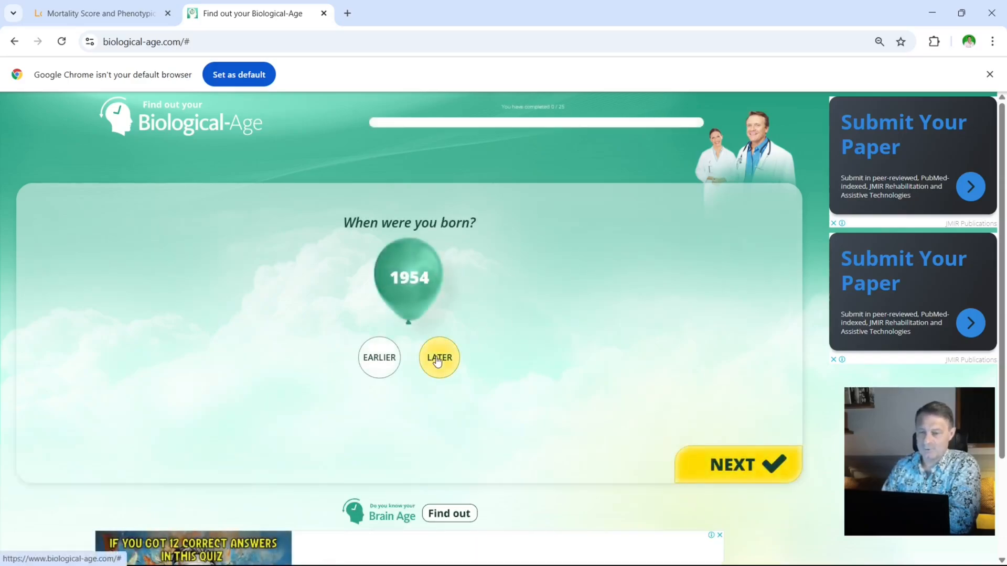
pyautogui.click(439, 358)
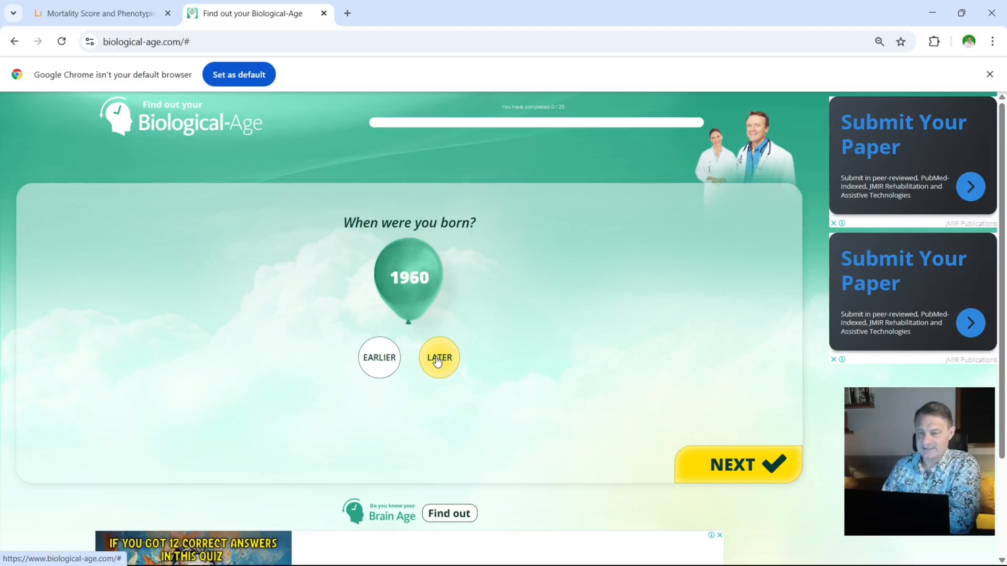
pyautogui.click(438, 358)
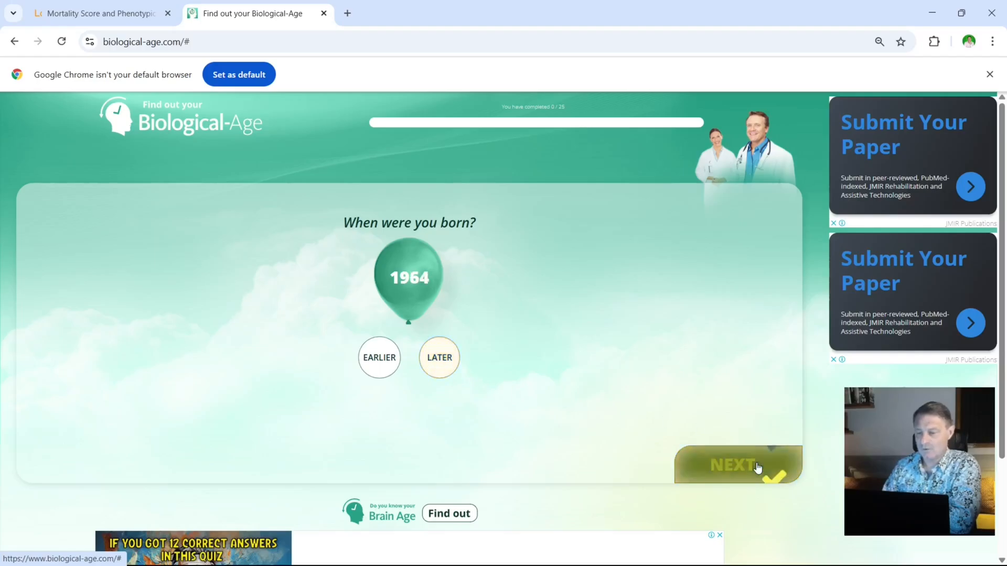
pyautogui.click(737, 465)
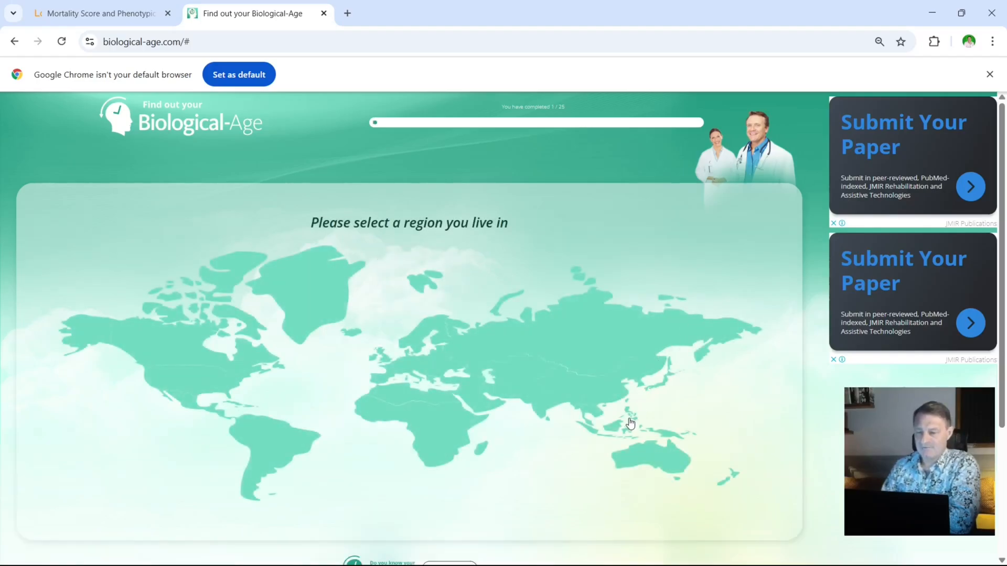
# Step: Choose Asia as the home region and continue to the next question
pyautogui.click(630, 423)
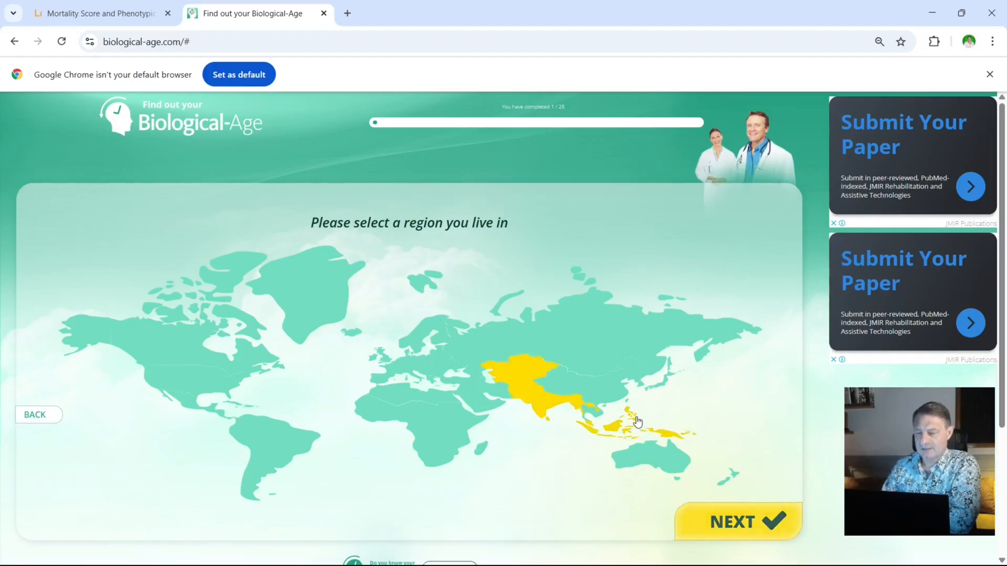
pyautogui.click(736, 521)
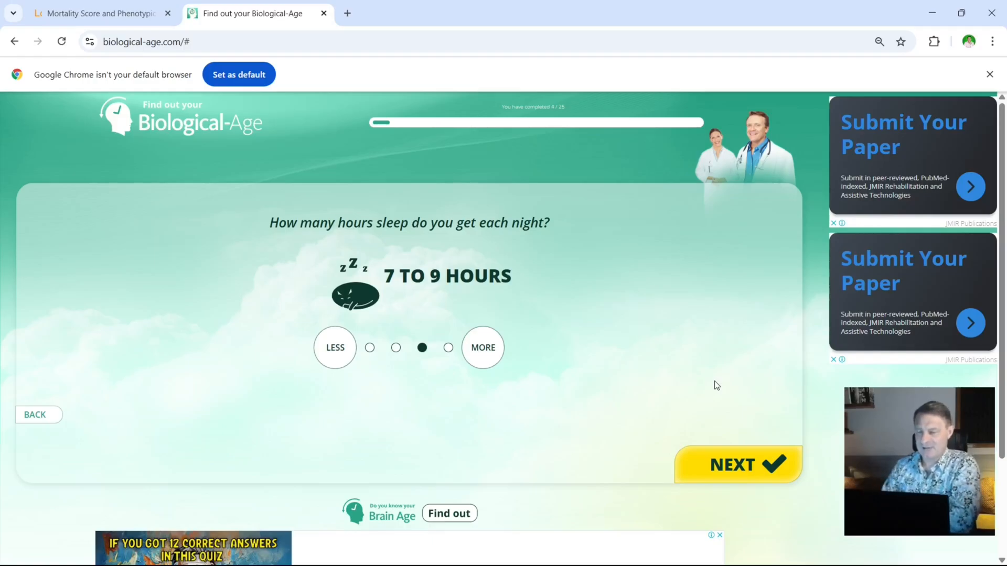
pyautogui.moveTo(718, 389)
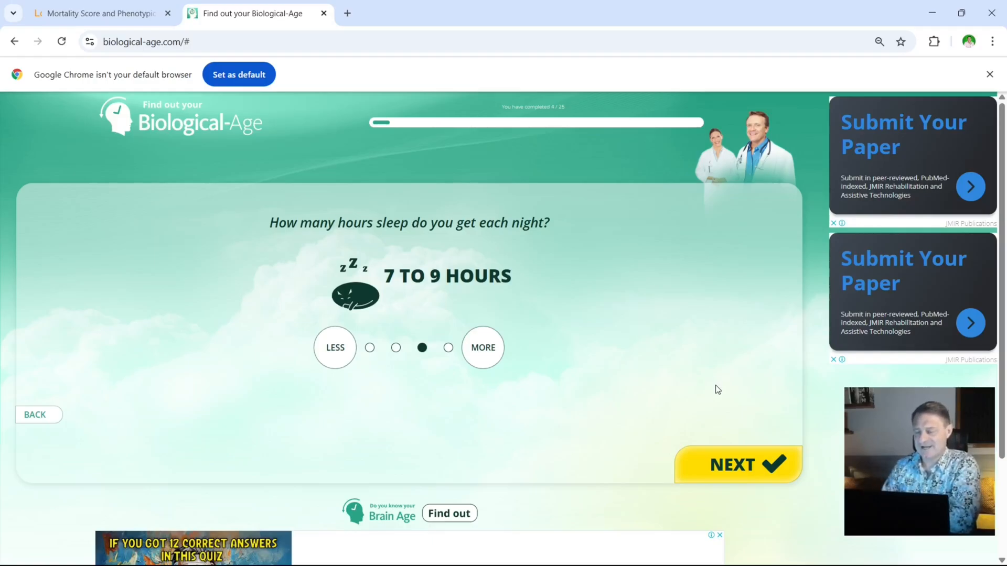
# Step: Submit 7 to 9 hours of nightly sleep and reach the daily alcohol units question
pyautogui.click(738, 465)
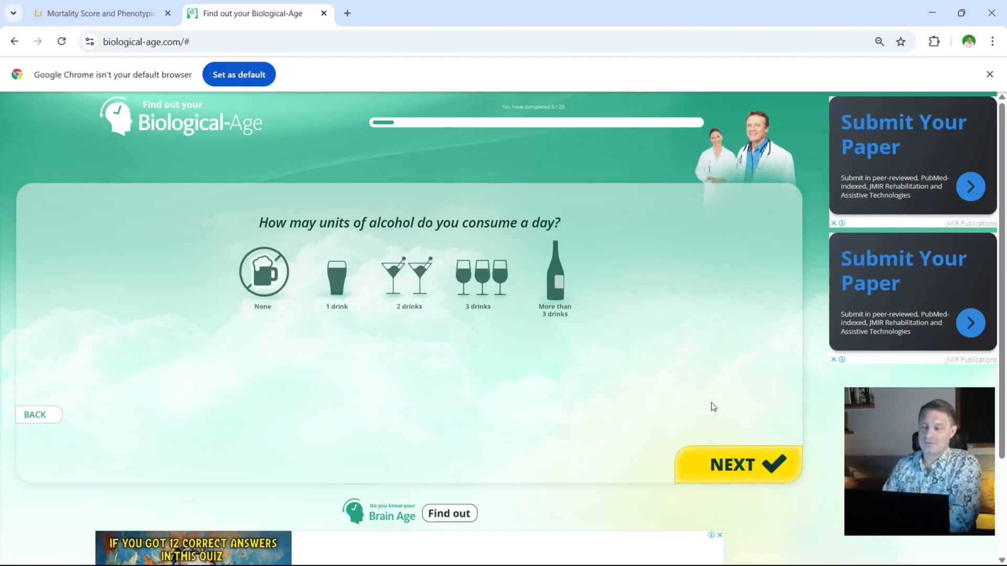
pyautogui.moveTo(627, 338)
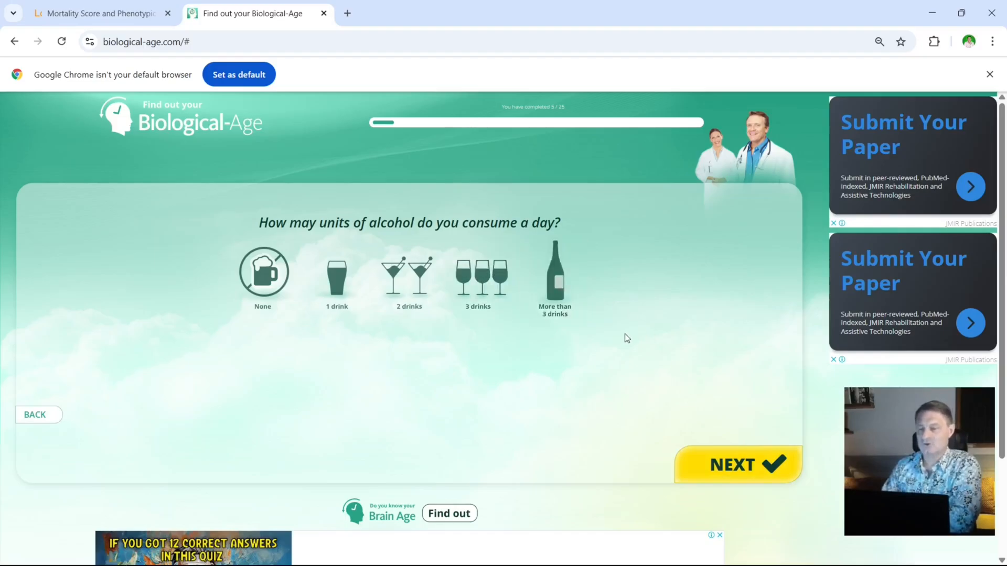
pyautogui.click(263, 269)
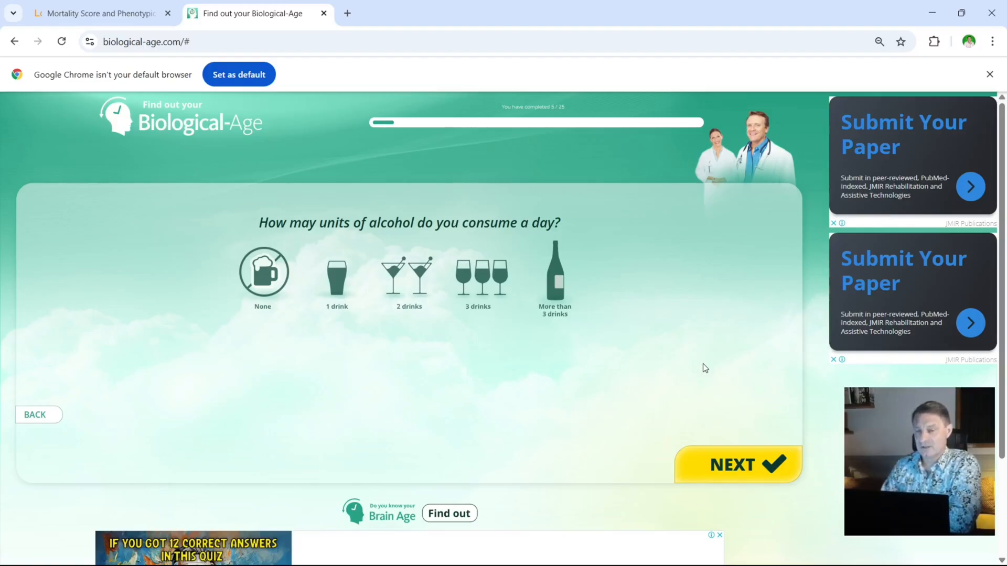
pyautogui.moveTo(633, 371)
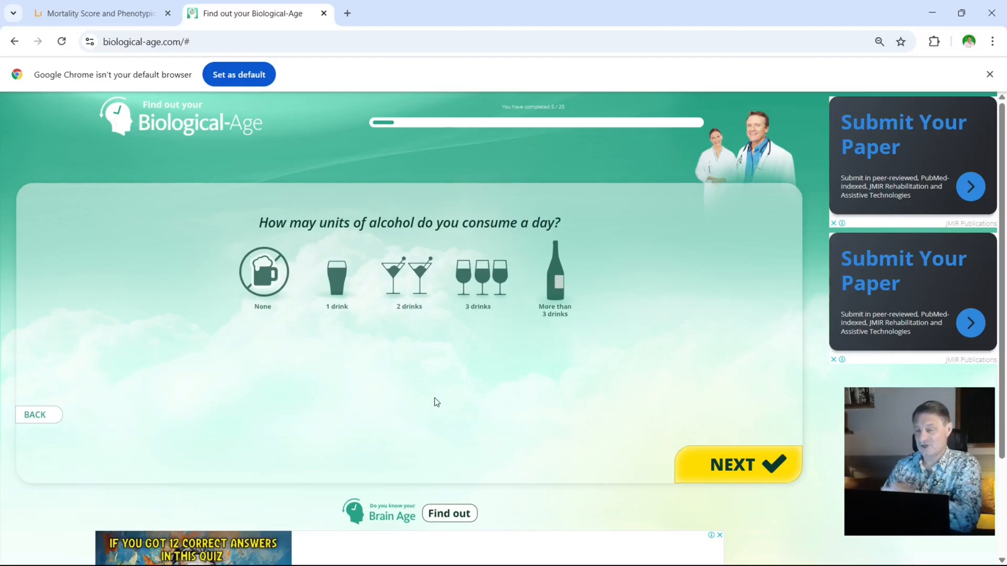
pyautogui.click(262, 269)
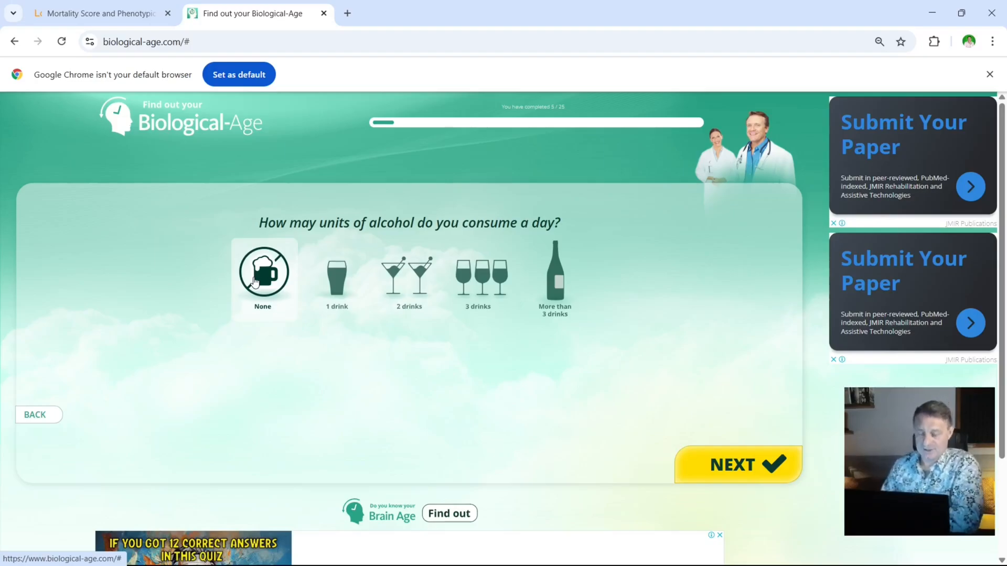
pyautogui.click(337, 276)
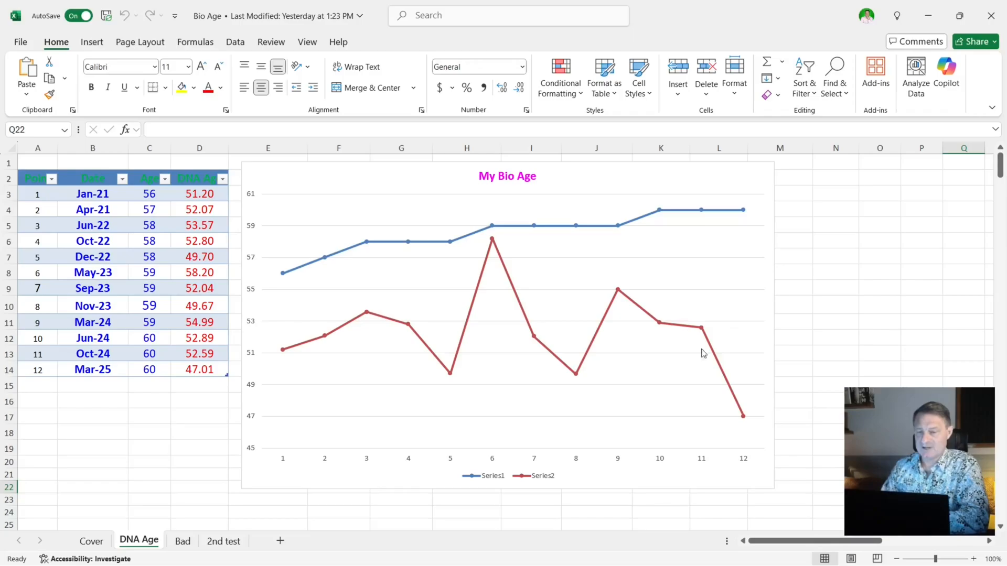
pyautogui.moveTo(730, 321)
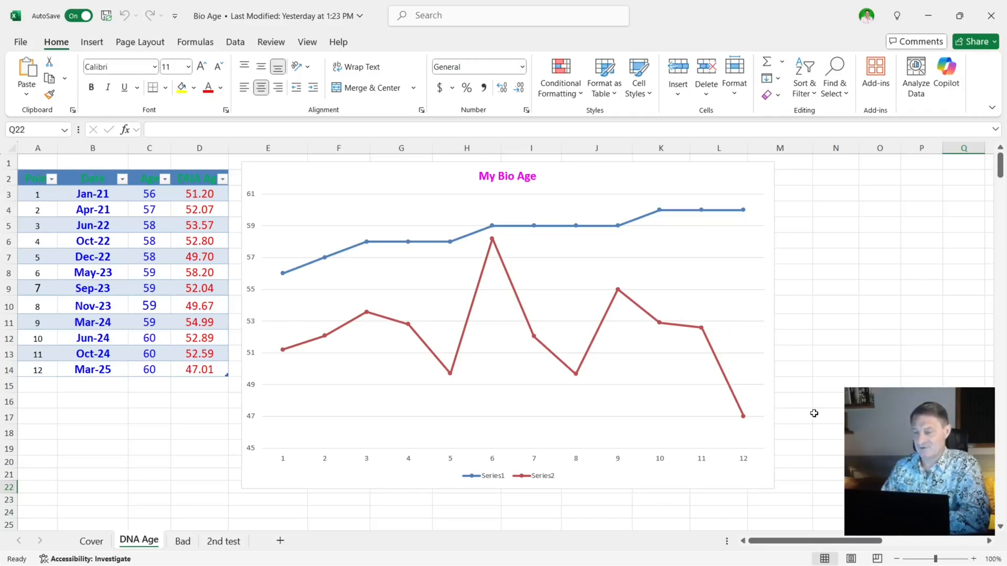
pyautogui.moveTo(806, 402)
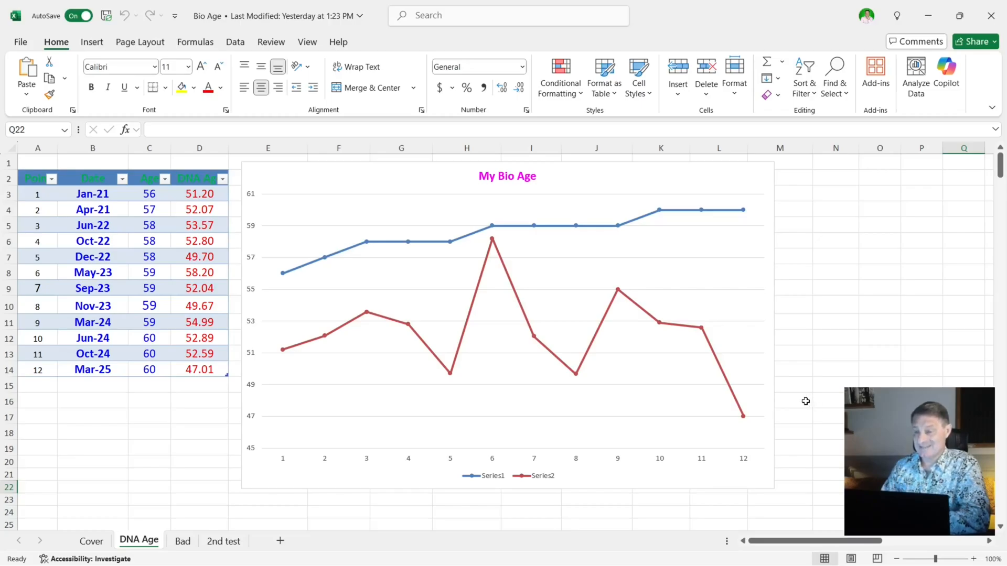
pyautogui.moveTo(742, 213)
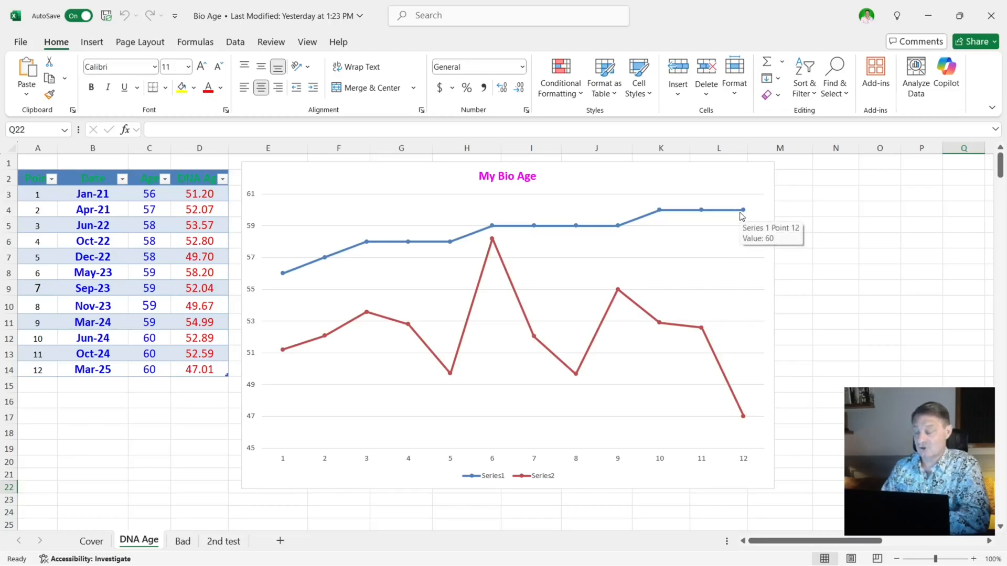
pyautogui.moveTo(753, 422)
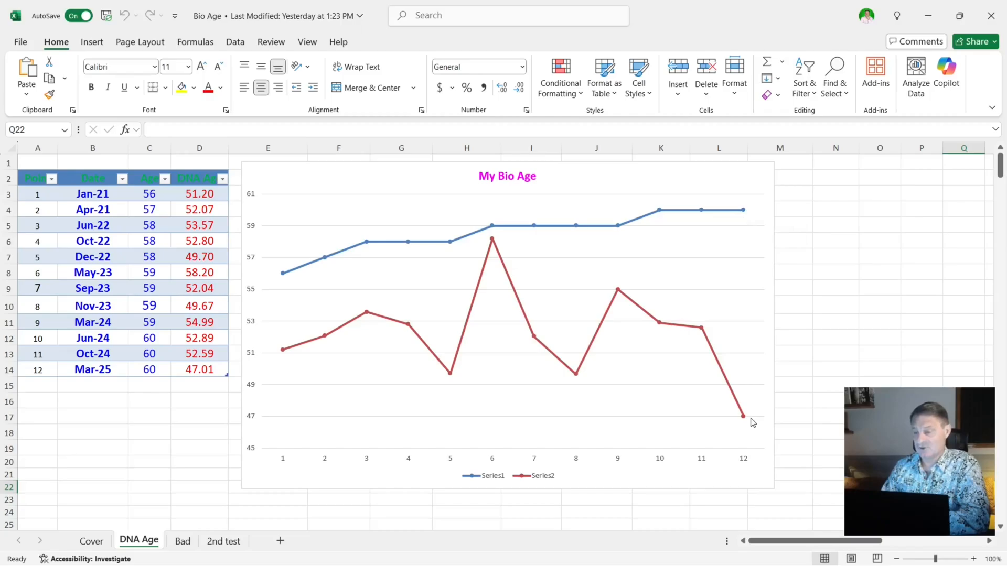
pyautogui.moveTo(742, 415)
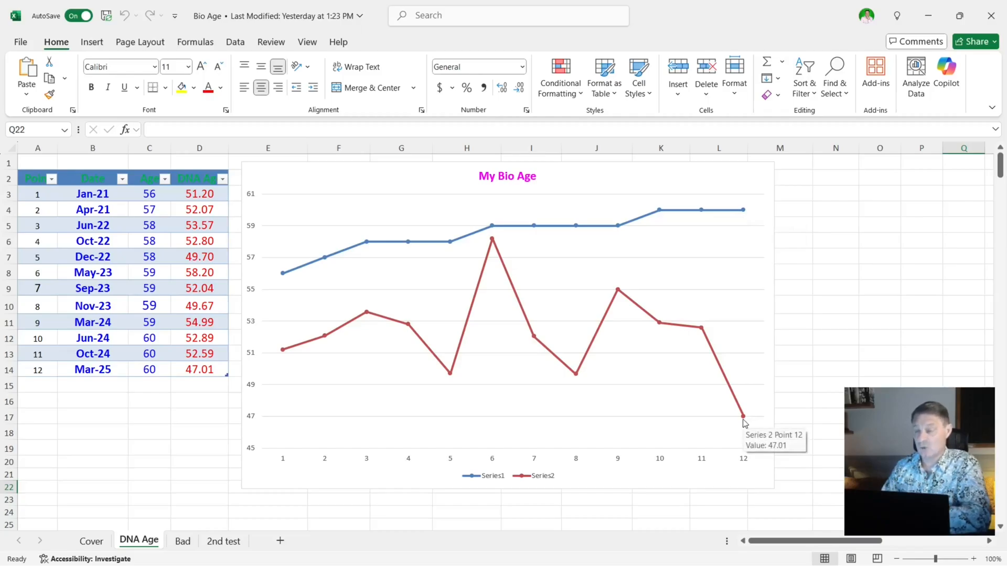
pyautogui.moveTo(744, 213)
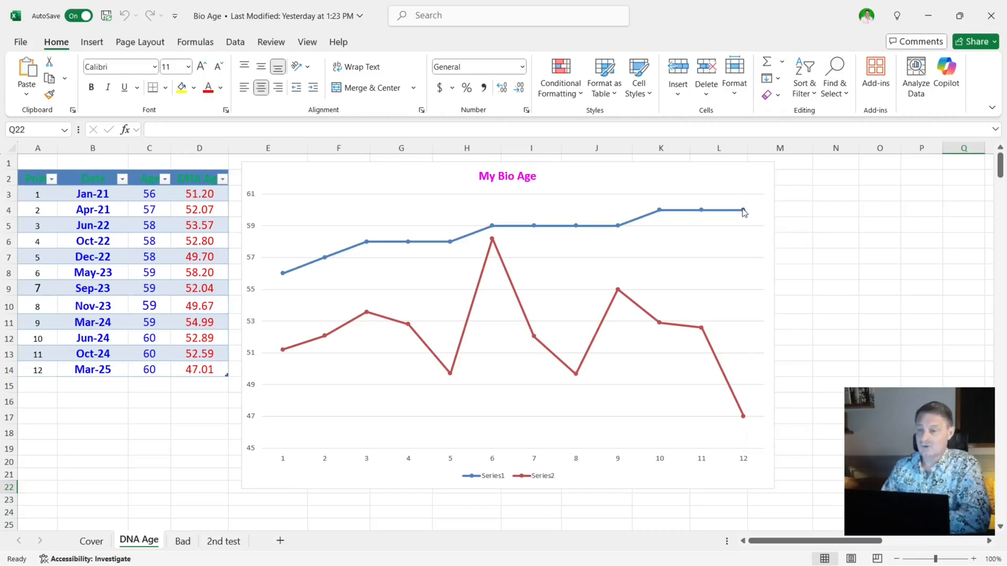
pyautogui.moveTo(742, 212)
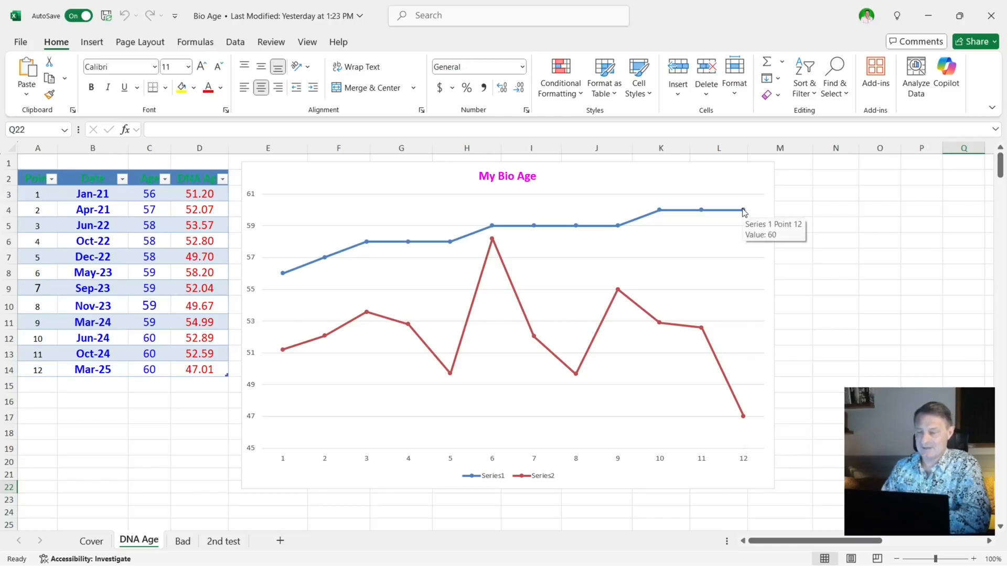
pyautogui.moveTo(743, 417)
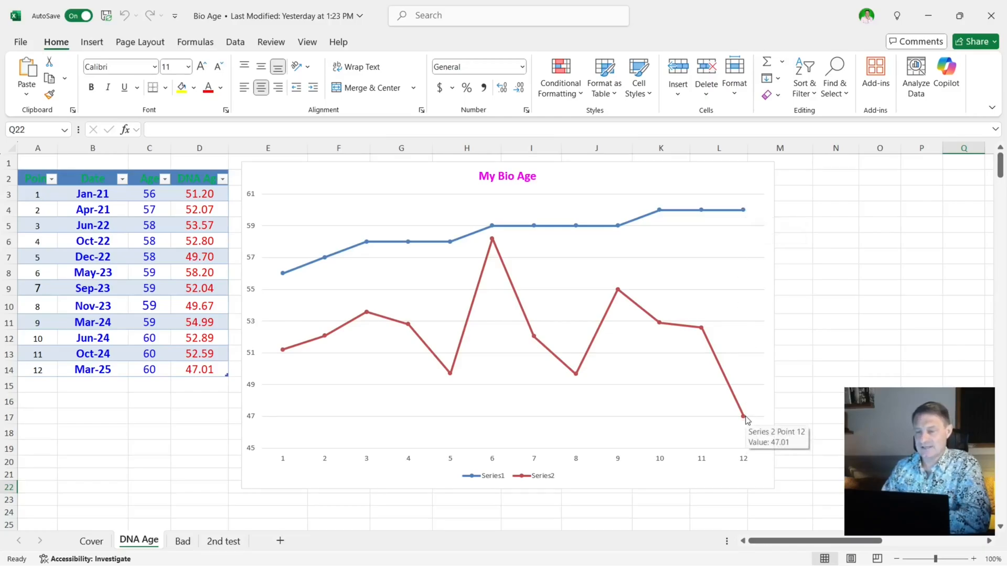
pyautogui.moveTo(590, 410)
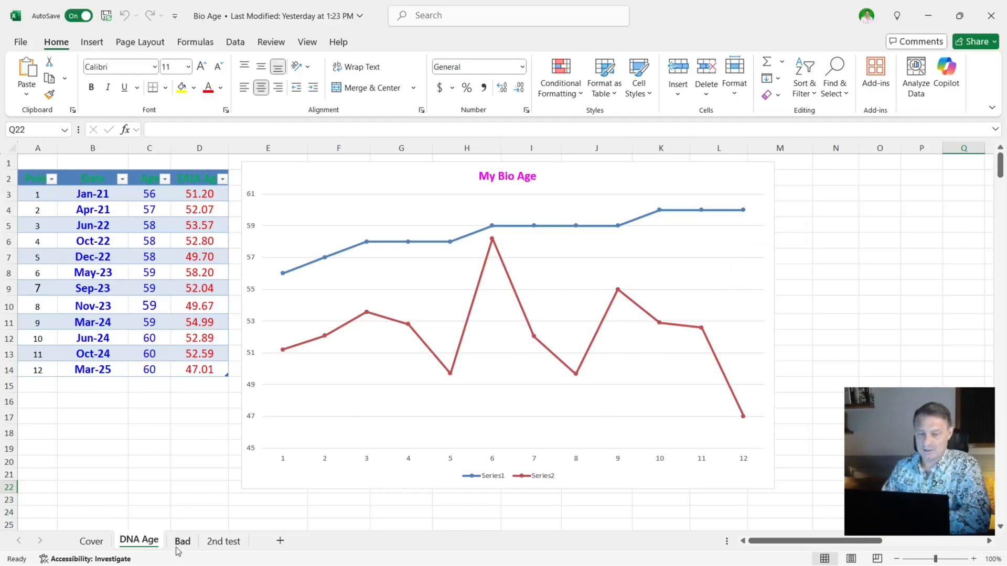
# Step: Show the workbook's Bad sheet with its two six-point age series chart
pyautogui.click(181, 541)
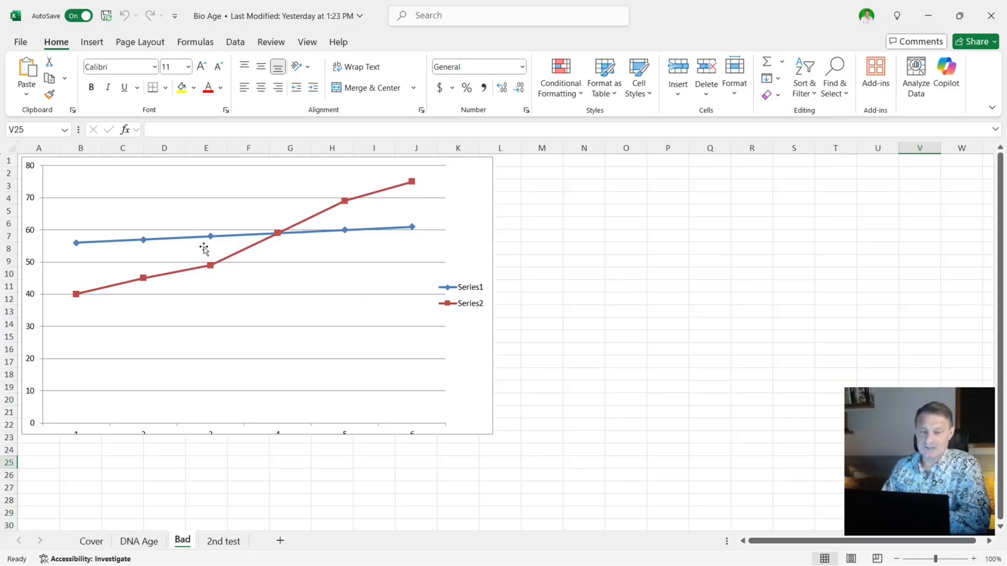
pyautogui.moveTo(77, 245)
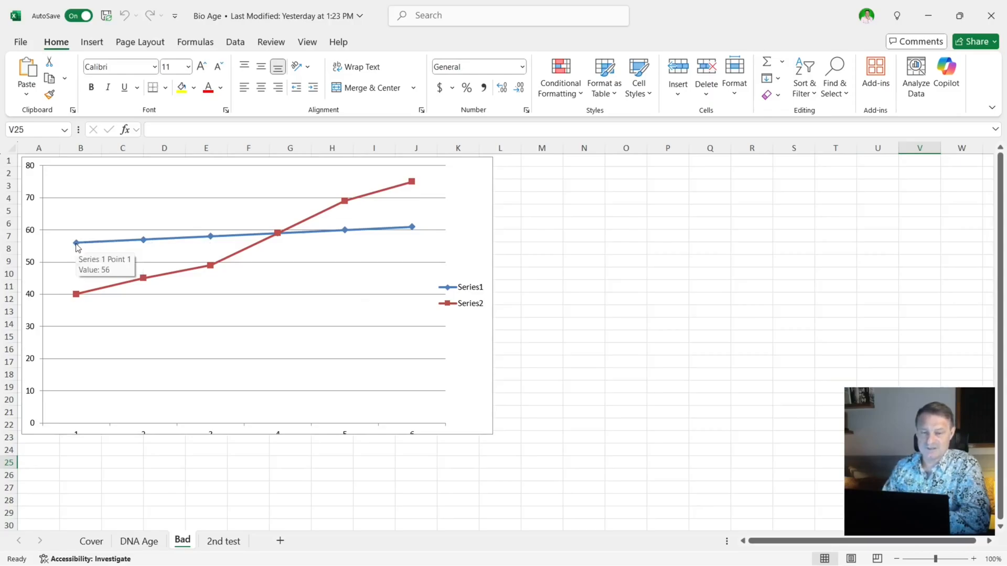
pyautogui.moveTo(423, 236)
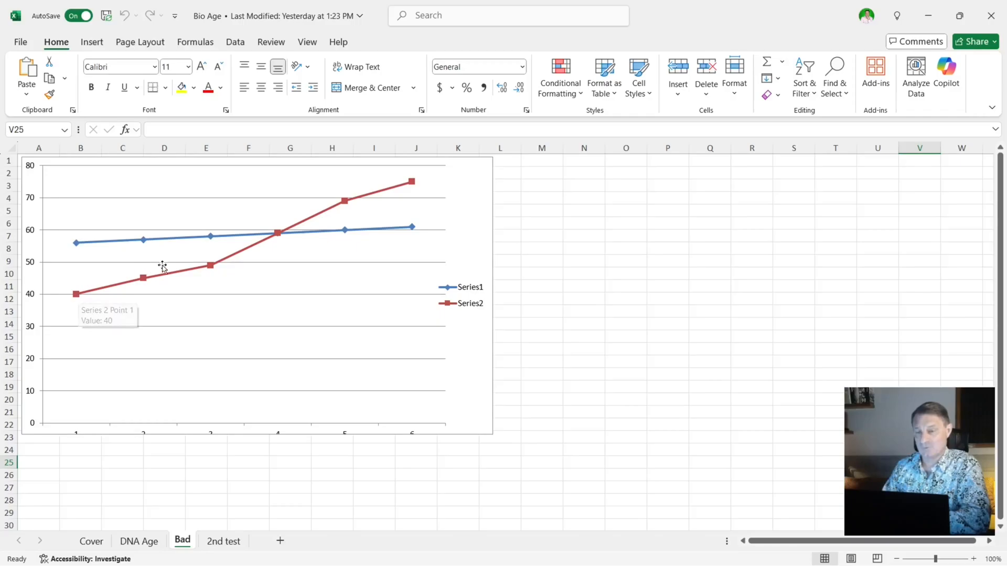
pyautogui.moveTo(306, 222)
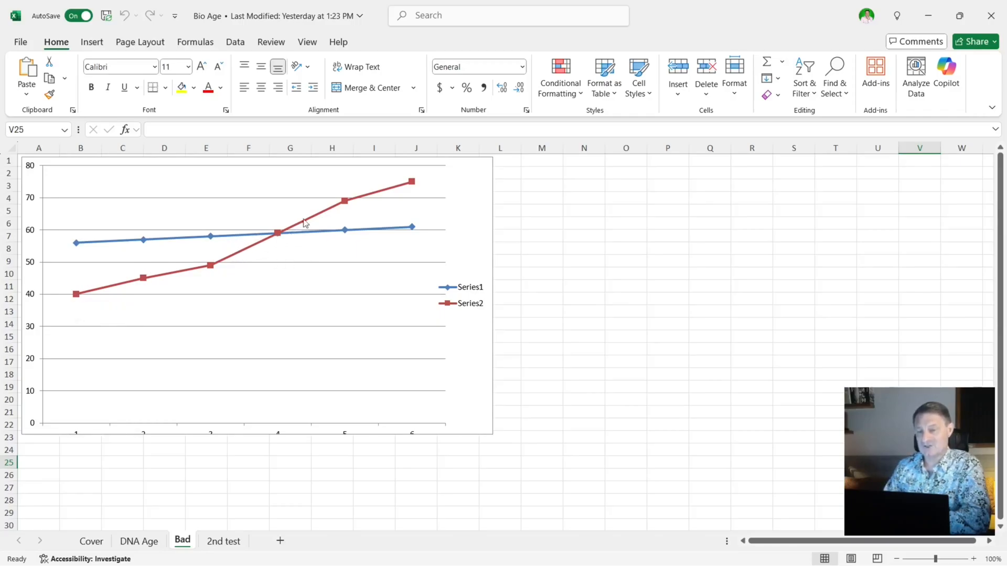
pyautogui.moveTo(411, 190)
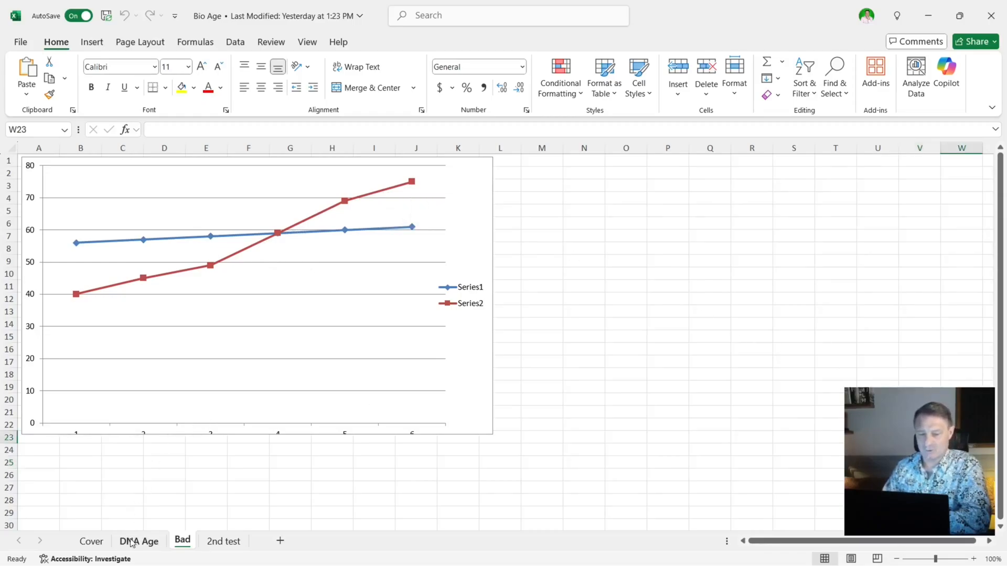
# Step: Return to the DNA Age sheet showing the My Bio Age chart of twelve readings
pyautogui.click(139, 541)
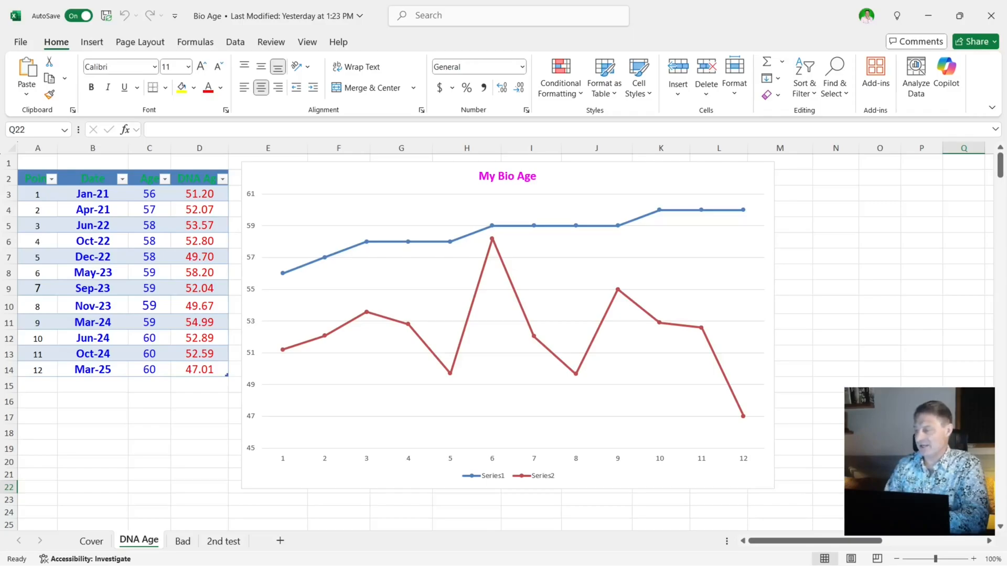
pyautogui.moveTo(717, 328)
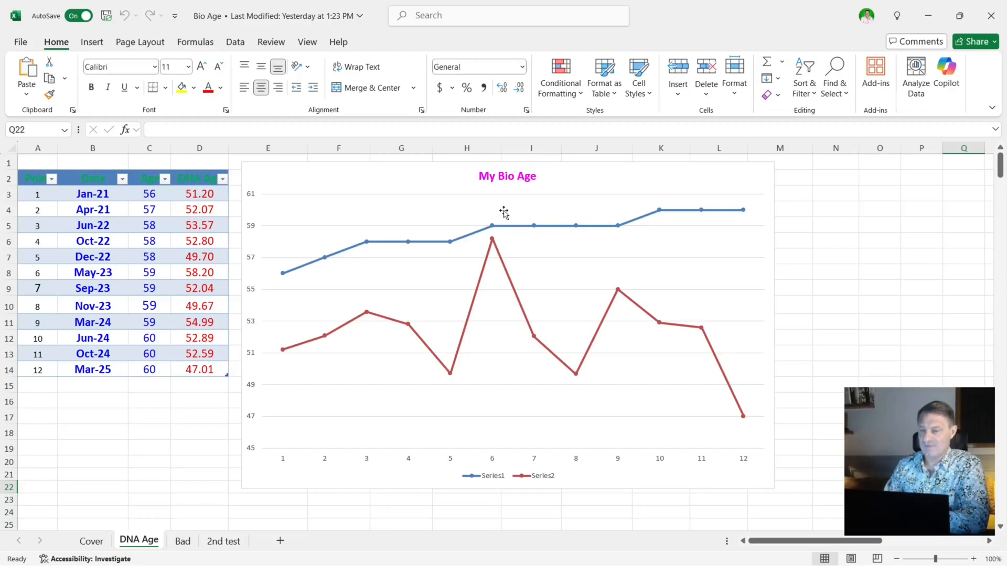
pyautogui.moveTo(494, 256)
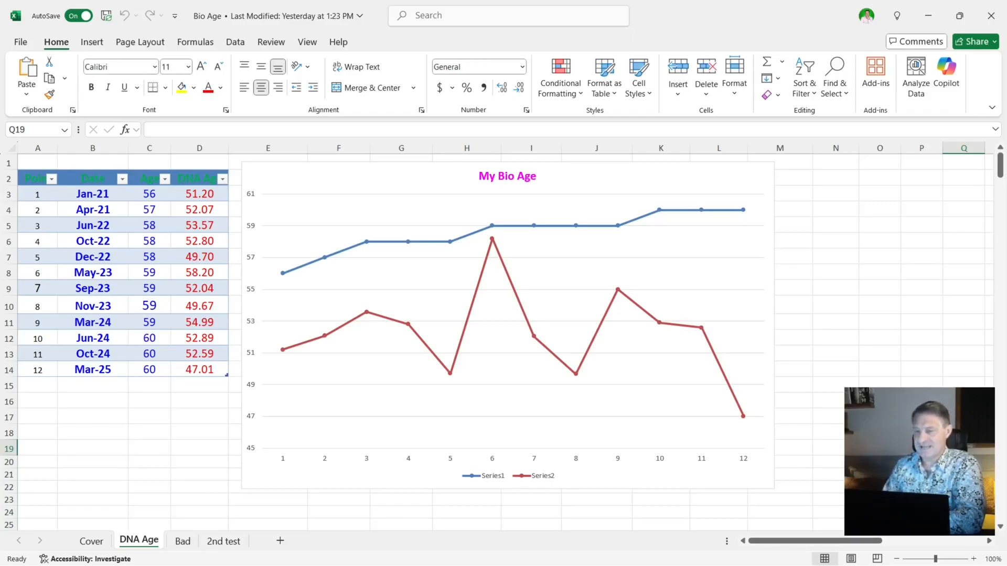
pyautogui.moveTo(529, 364)
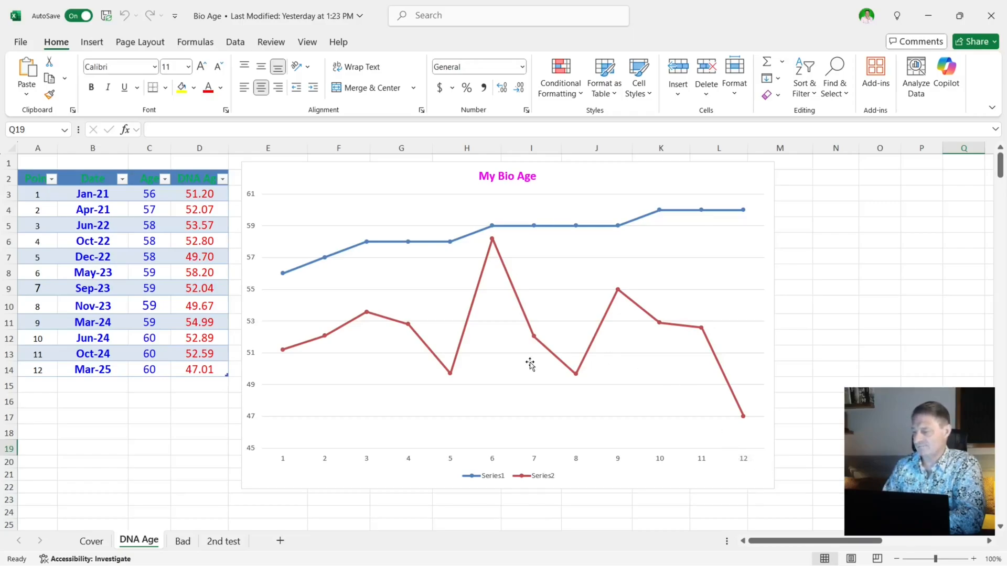
pyautogui.moveTo(524, 368)
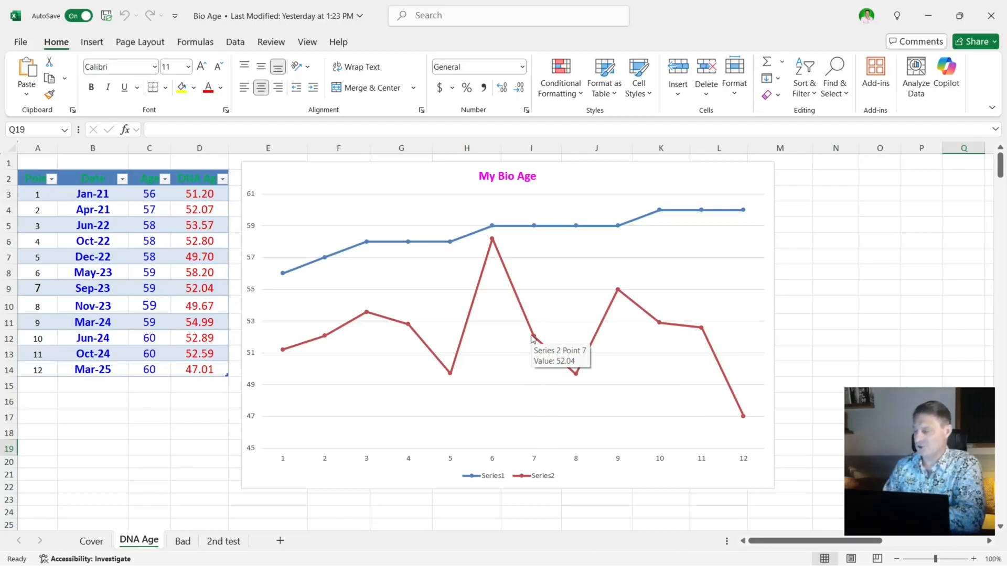
pyautogui.moveTo(581, 379)
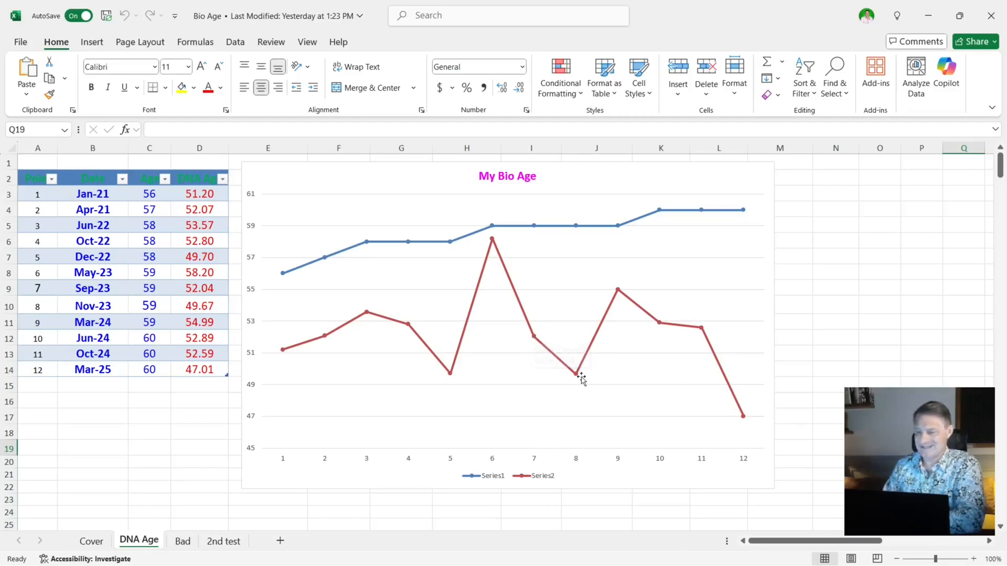
pyautogui.moveTo(714, 412)
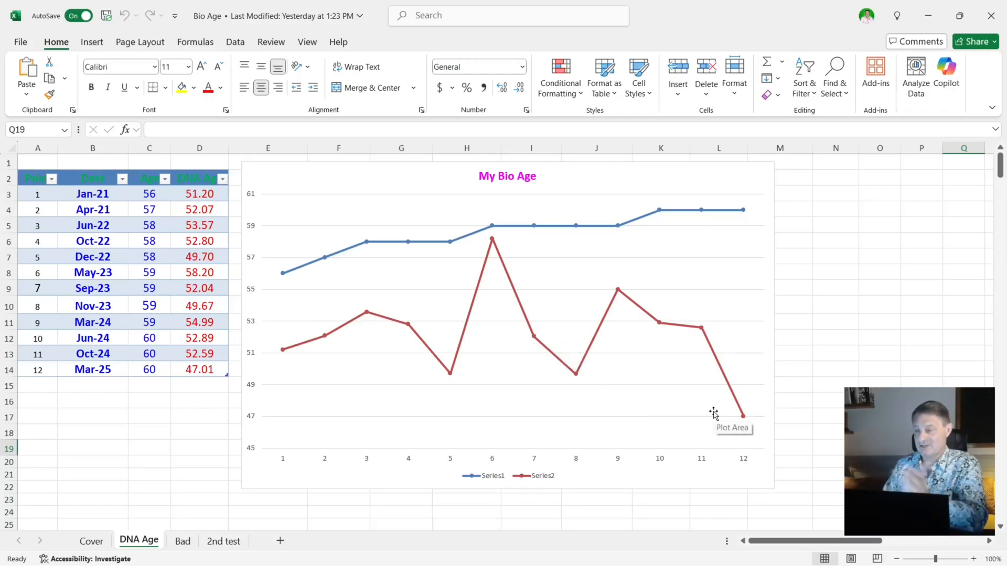